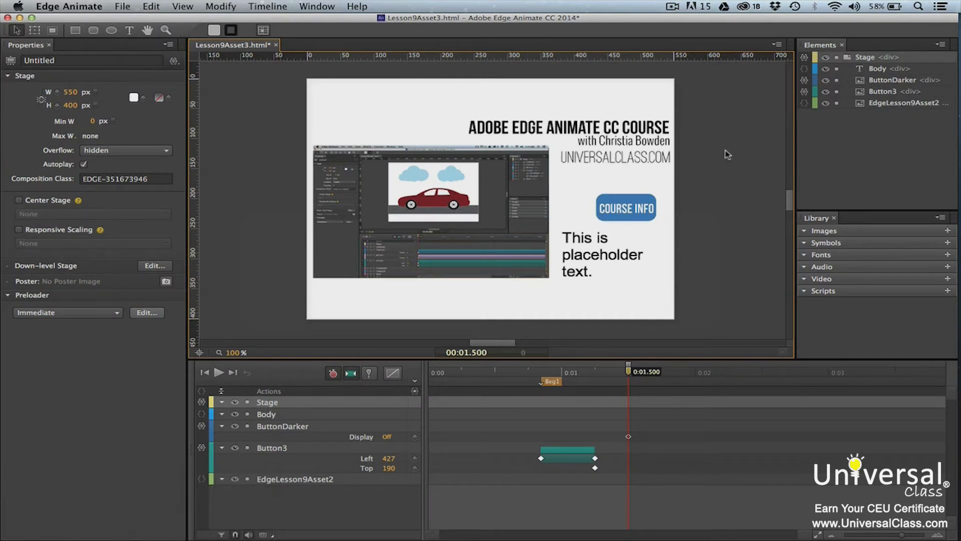
pyautogui.moveTo(129, 121)
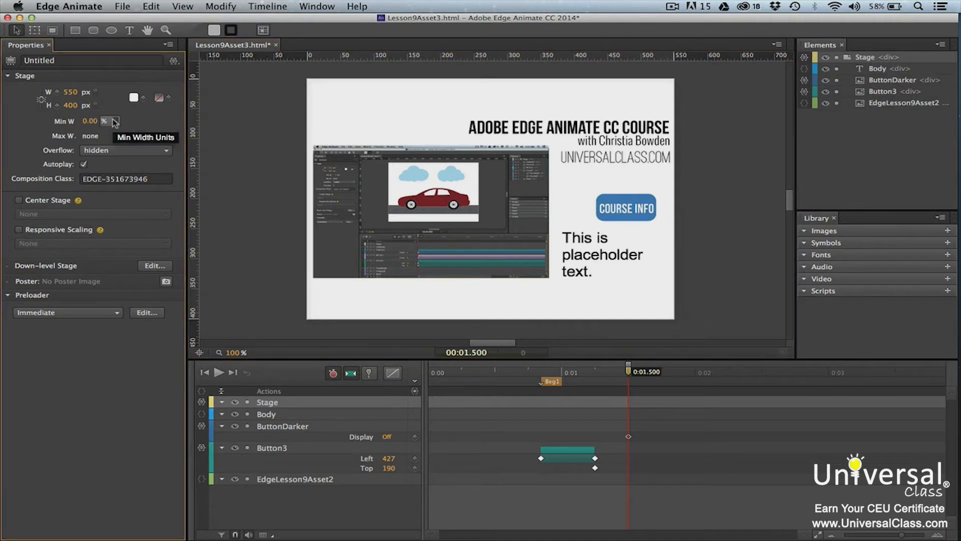
# - Switch the stage Min W unit to percent and set it to 100%
pyautogui.click(90, 121)
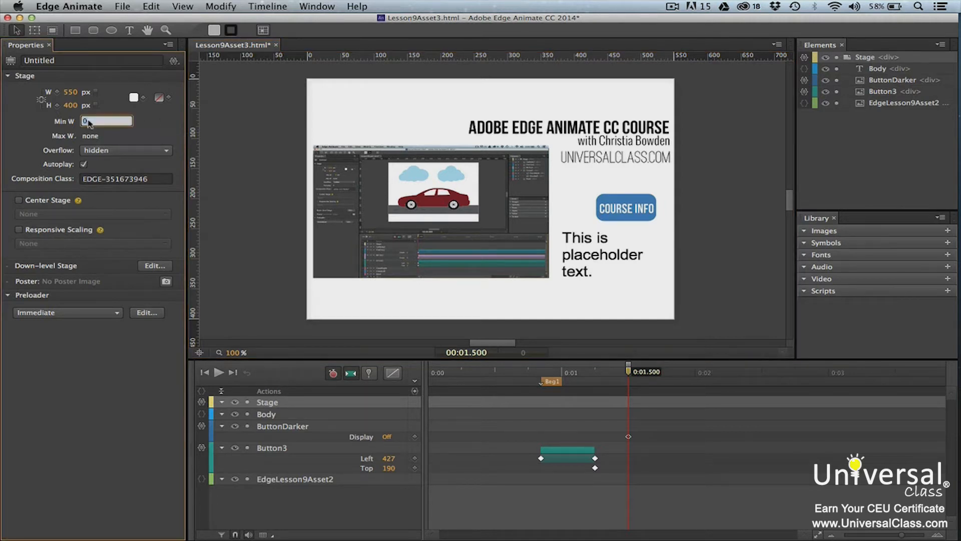
pyautogui.write('100.00')
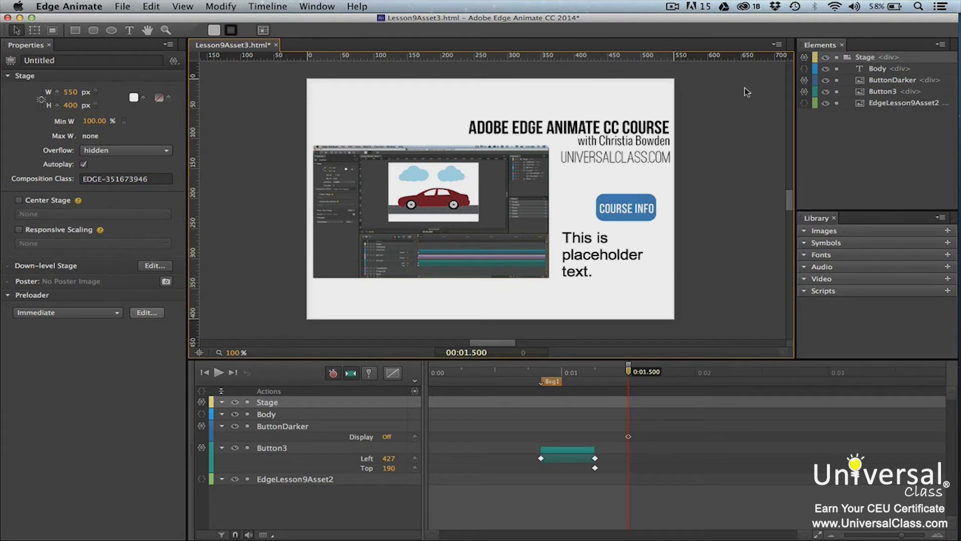
# - Select every element on the stage to view their shared position and size
pyautogui.click(884, 91)
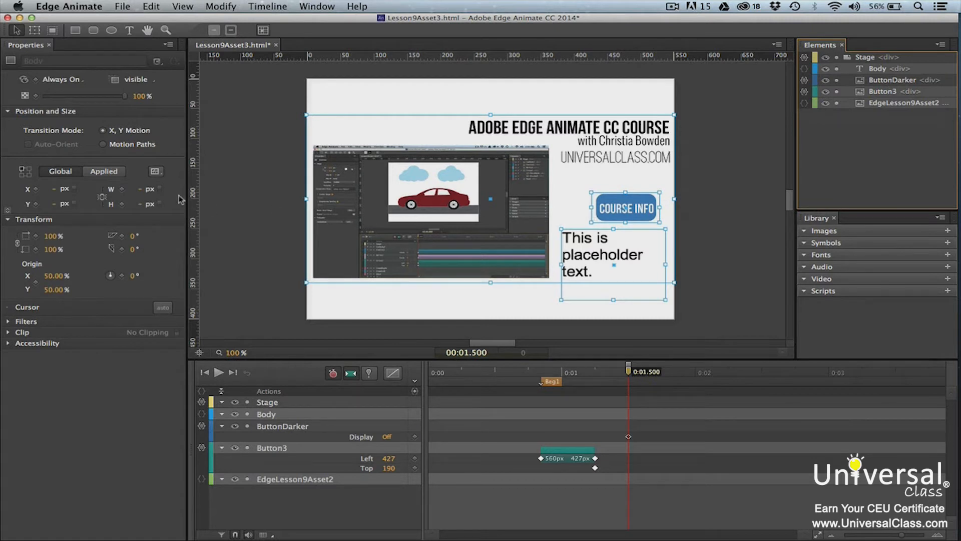
pyautogui.moveTo(178, 199)
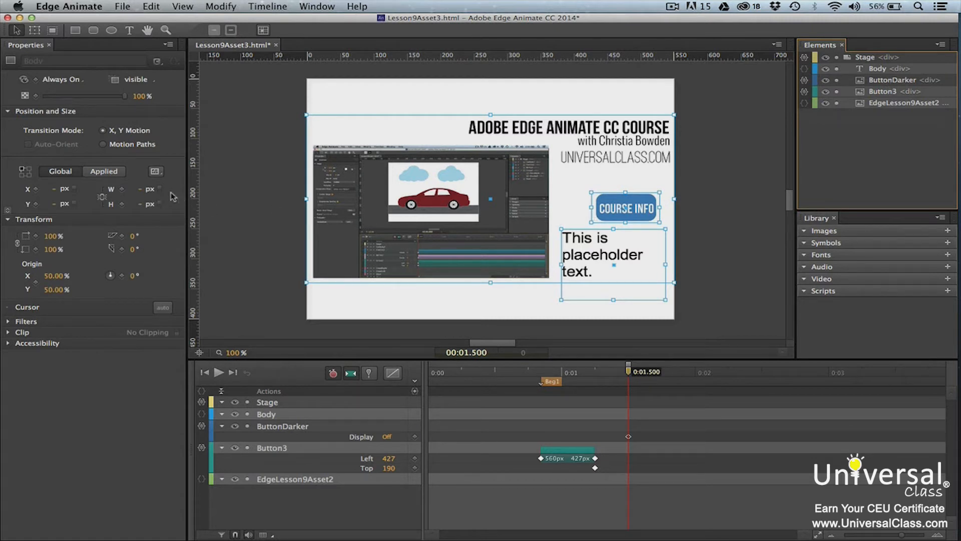
pyautogui.moveTo(161, 188)
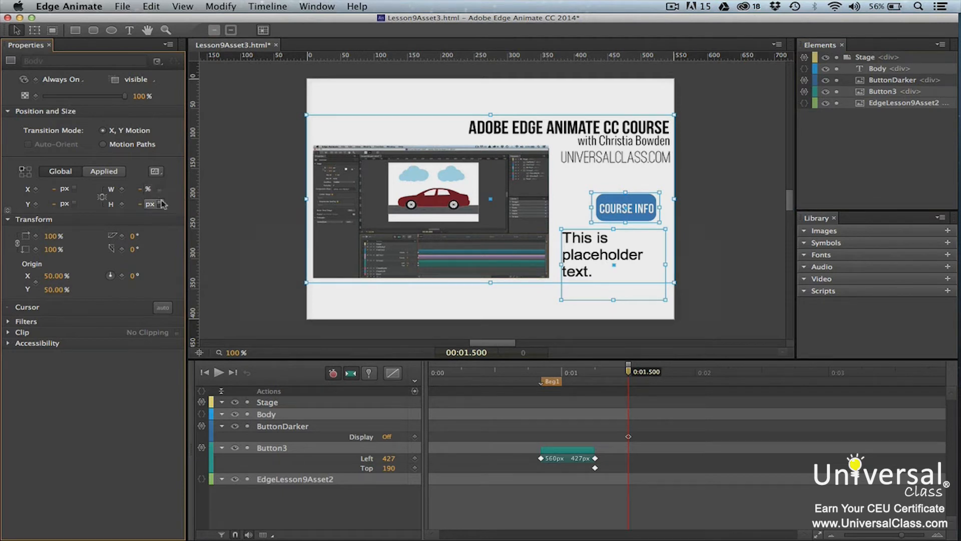
pyautogui.moveTo(161, 205)
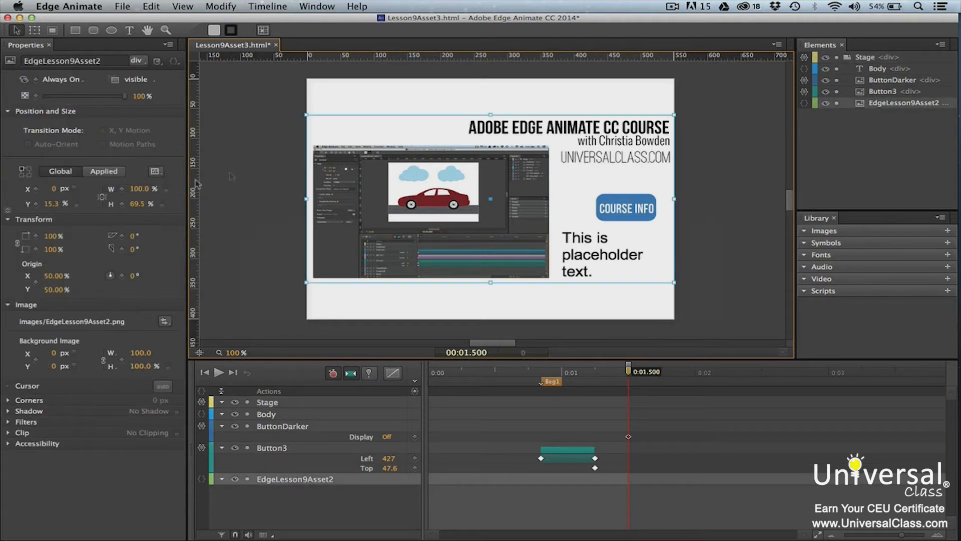
pyautogui.moveTo(24, 171)
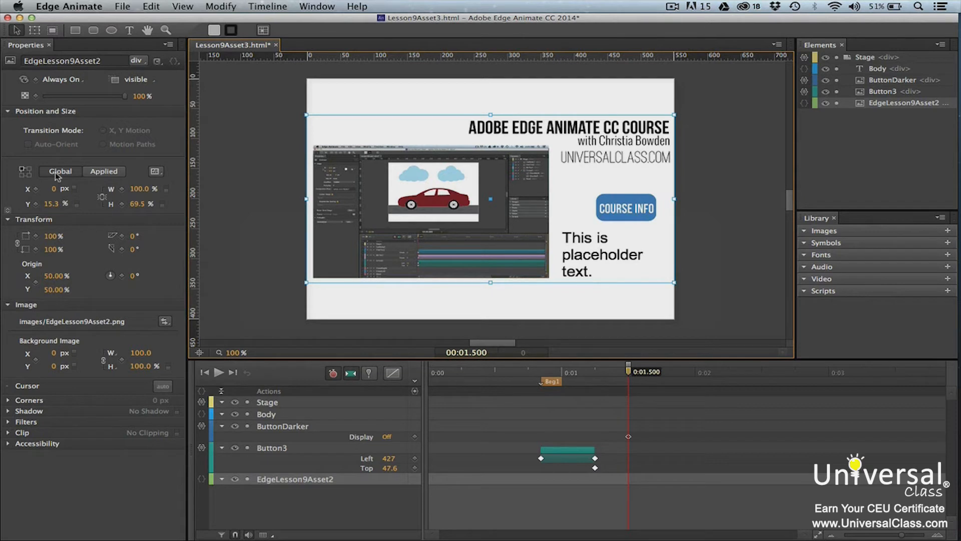
# - Toggle to the image's applied position values (0 px left, 15.3% top)
pyautogui.click(103, 171)
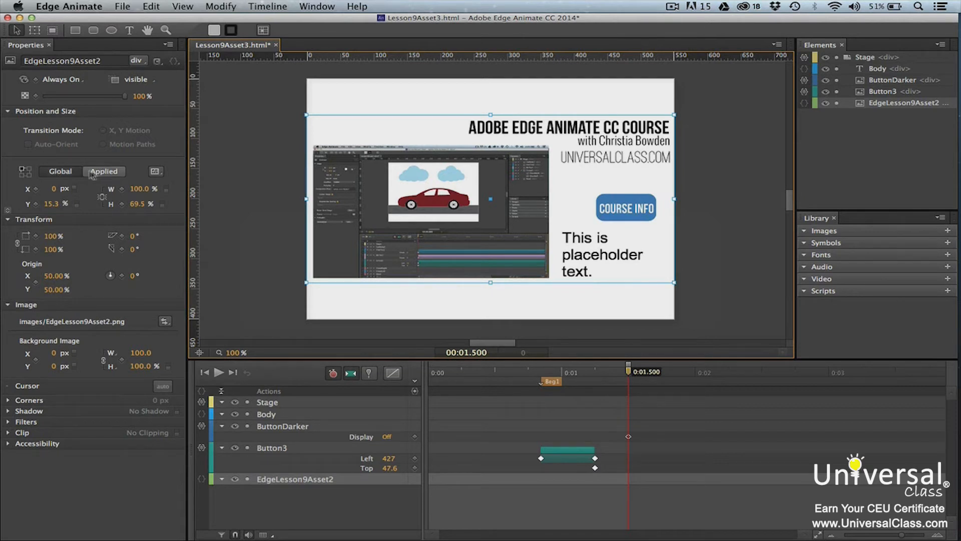
pyautogui.moveTo(103, 171)
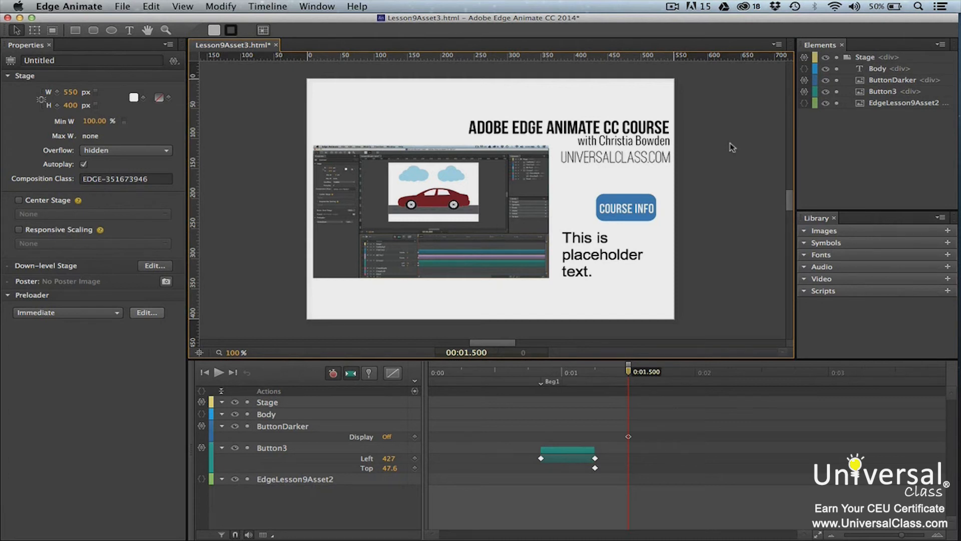
# - Select all stage elements and open their Layout Preset choices
pyautogui.click(904, 102)
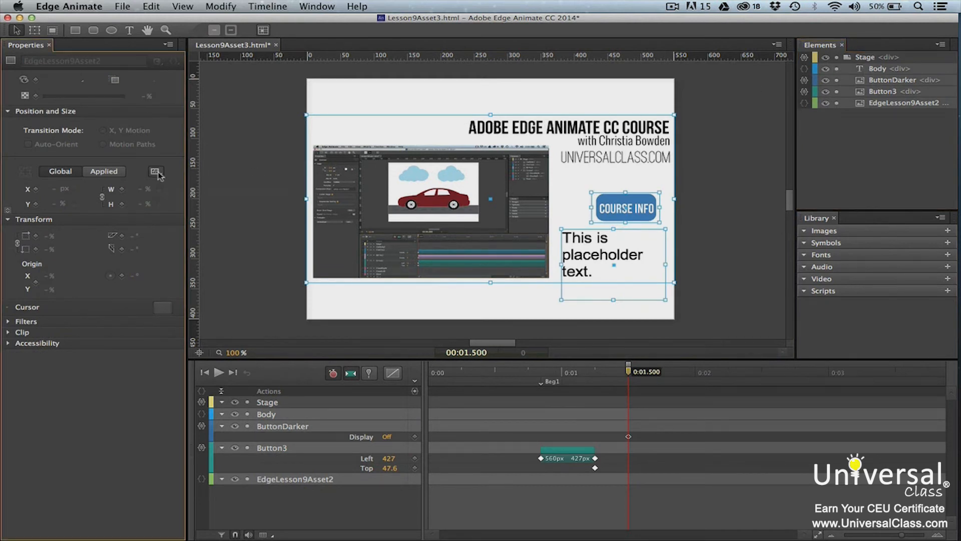
pyautogui.click(156, 172)
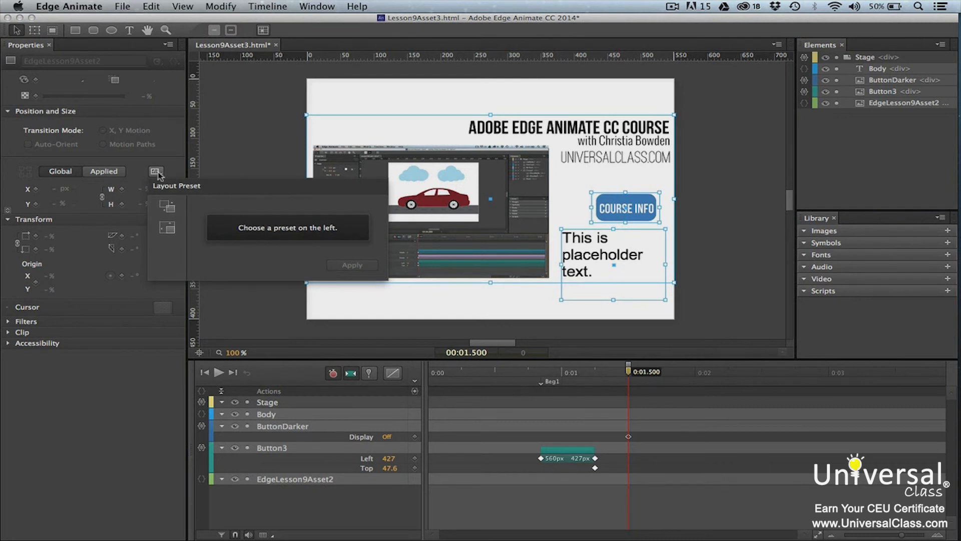
pyautogui.moveTo(166, 222)
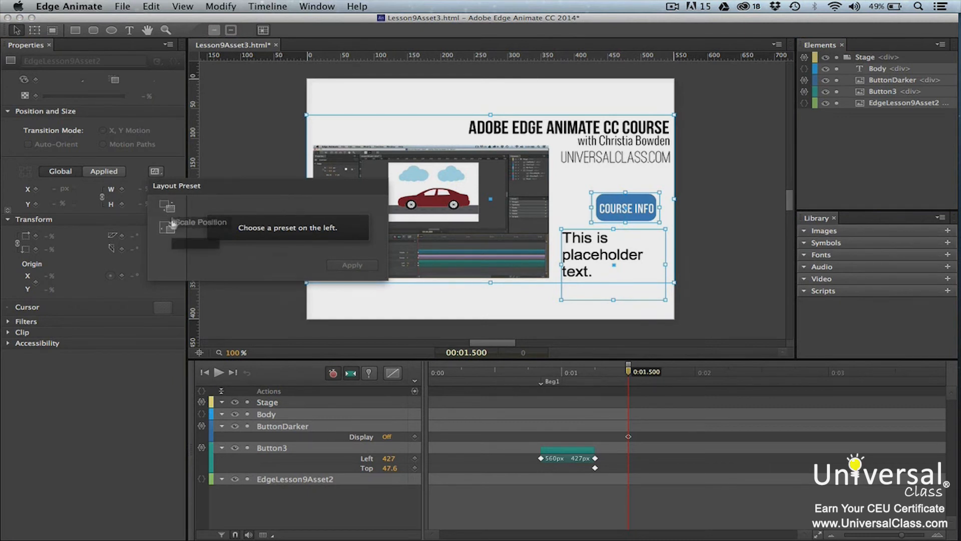
pyautogui.moveTo(167, 227)
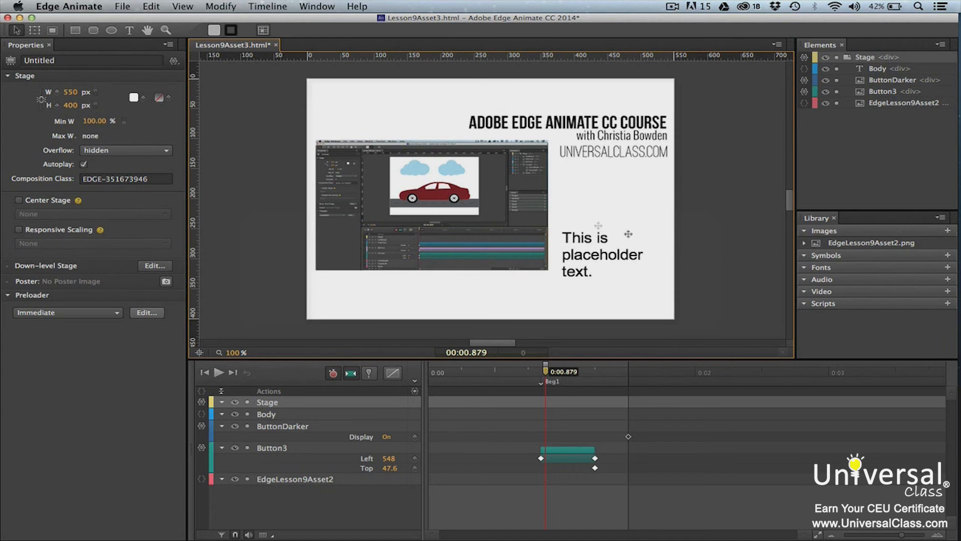
pyautogui.click(263, 30)
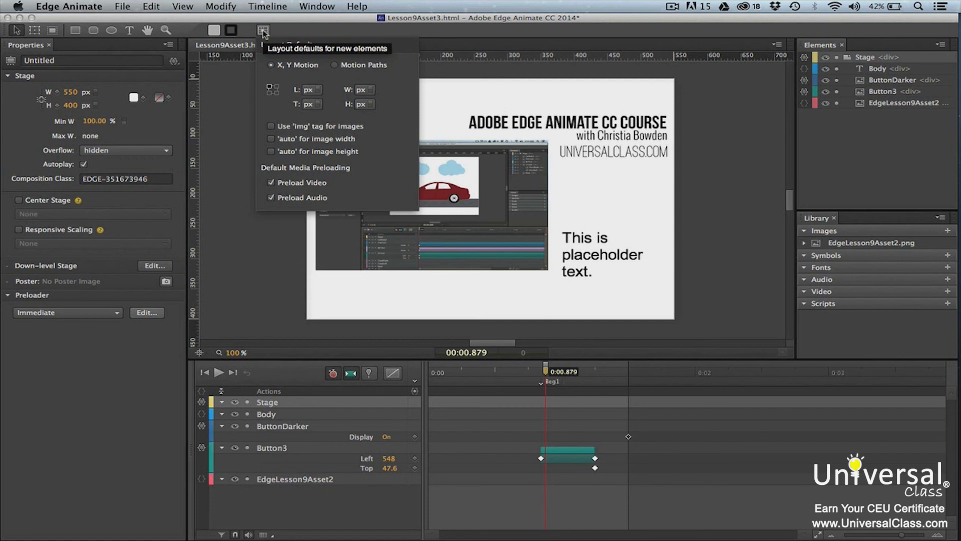
pyautogui.click(263, 30)
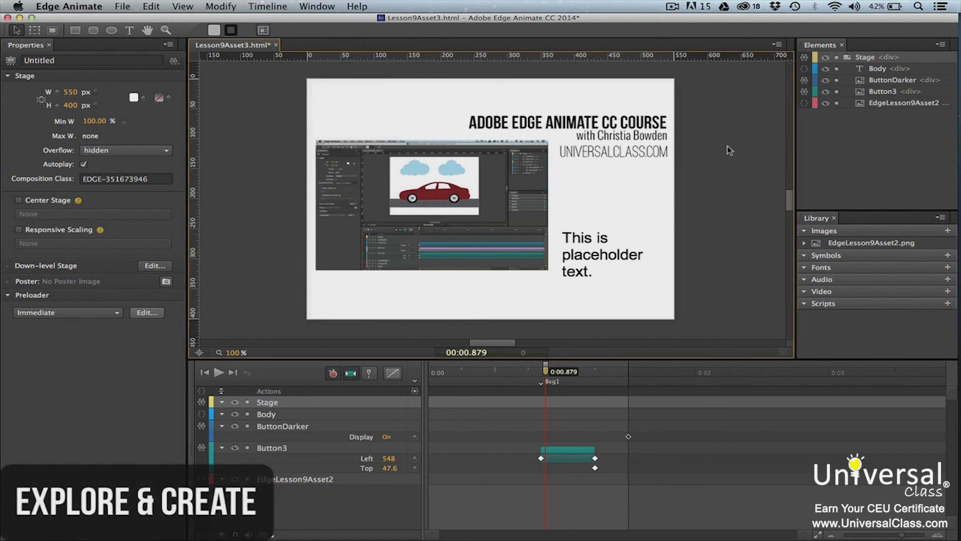